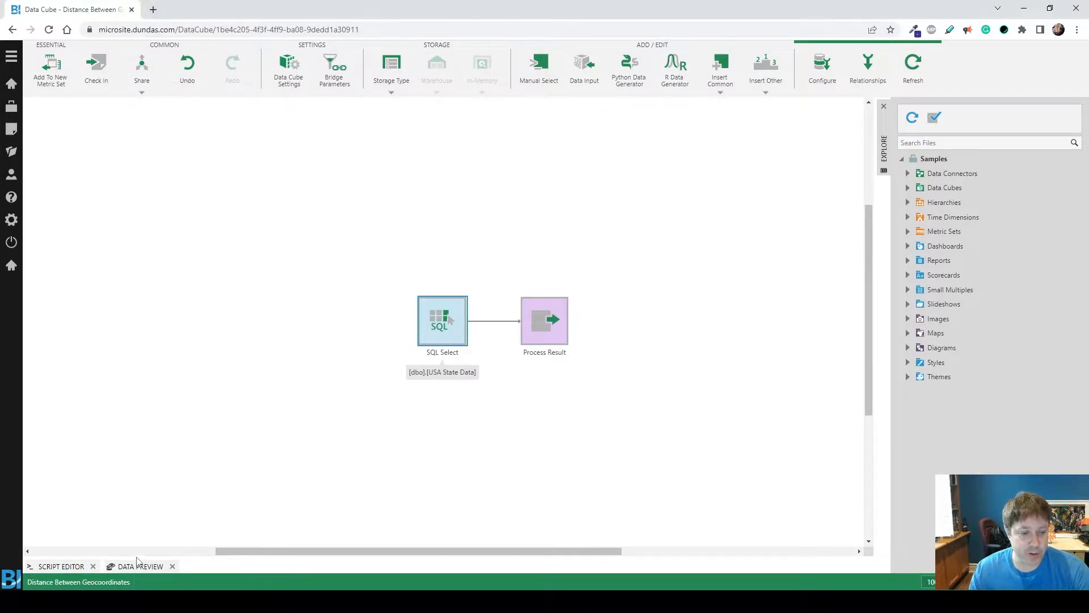
Step: Preview the SQL Select rows, checking Harrisburg's capital, latitude and longitude values
{"action": "left_click", "coordinate": [139, 566]}
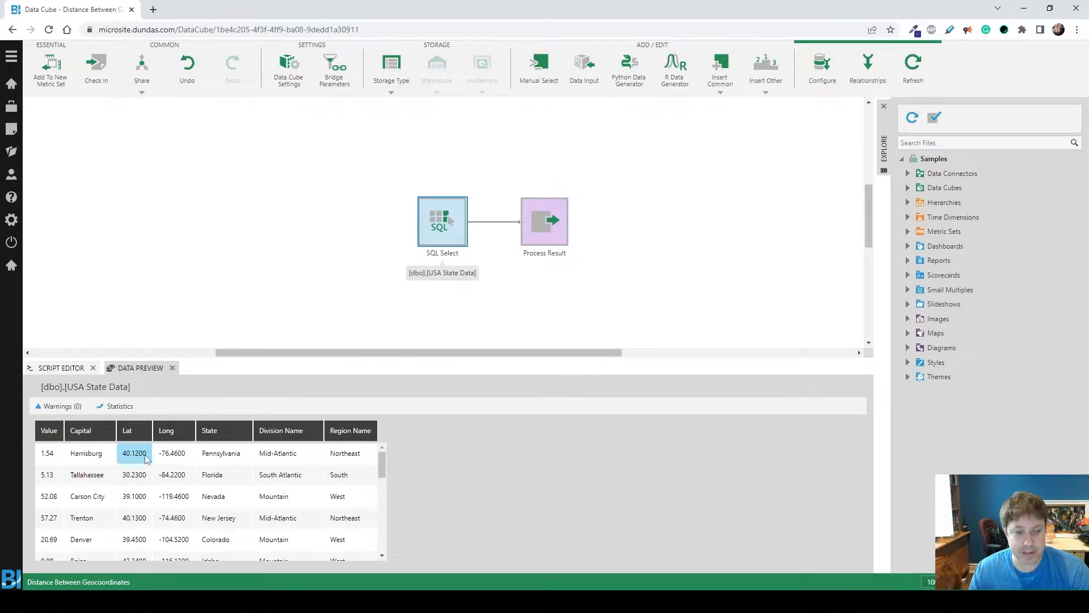
{"action": "left_click", "coordinate": [86, 453]}
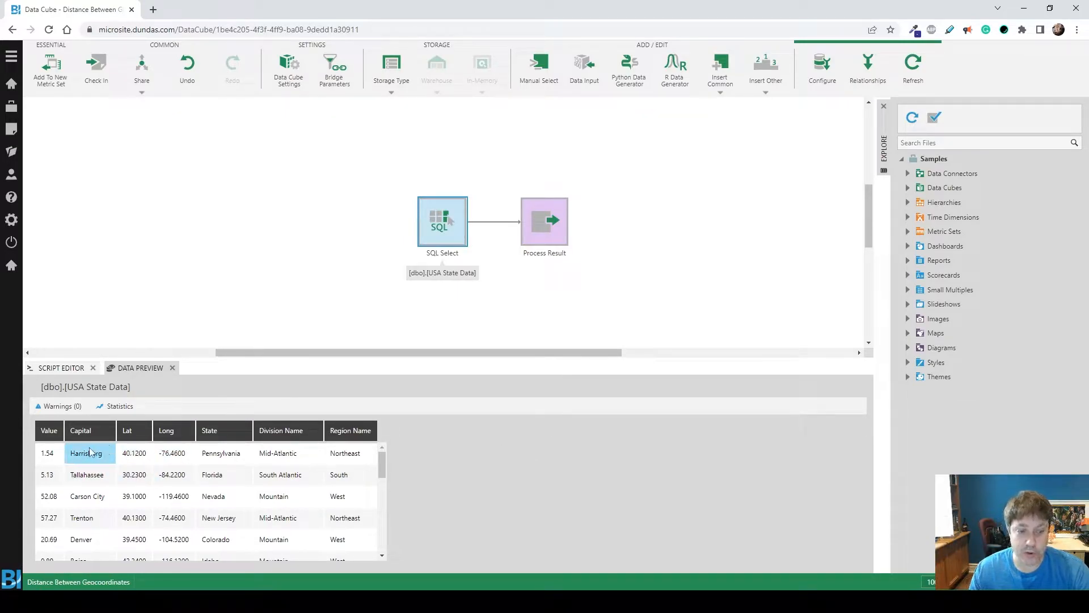
{"action": "left_click", "coordinate": [87, 474]}
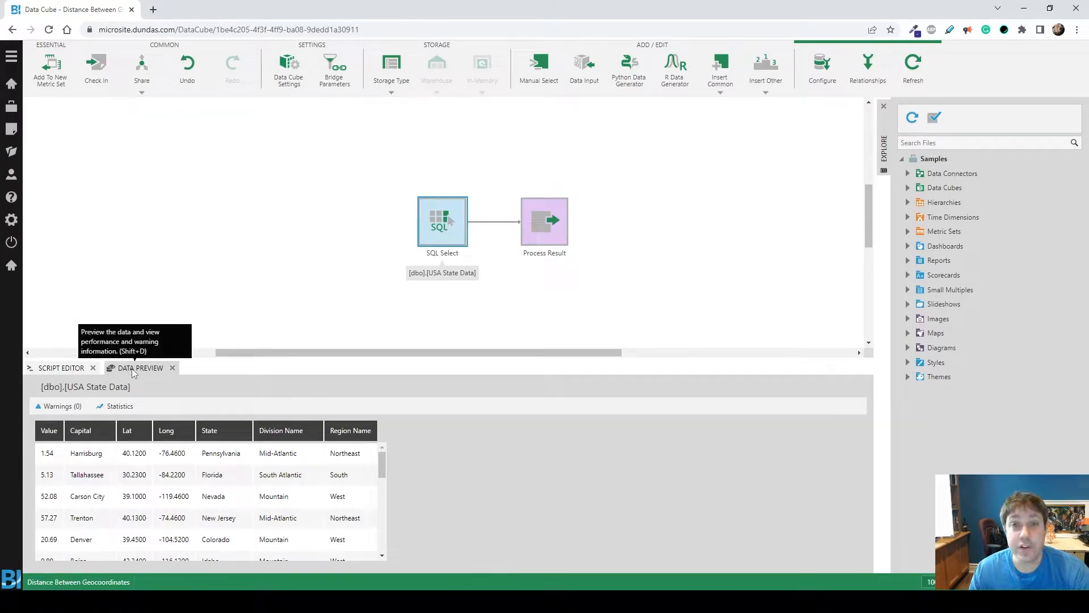
{"action": "left_click", "coordinate": [172, 453]}
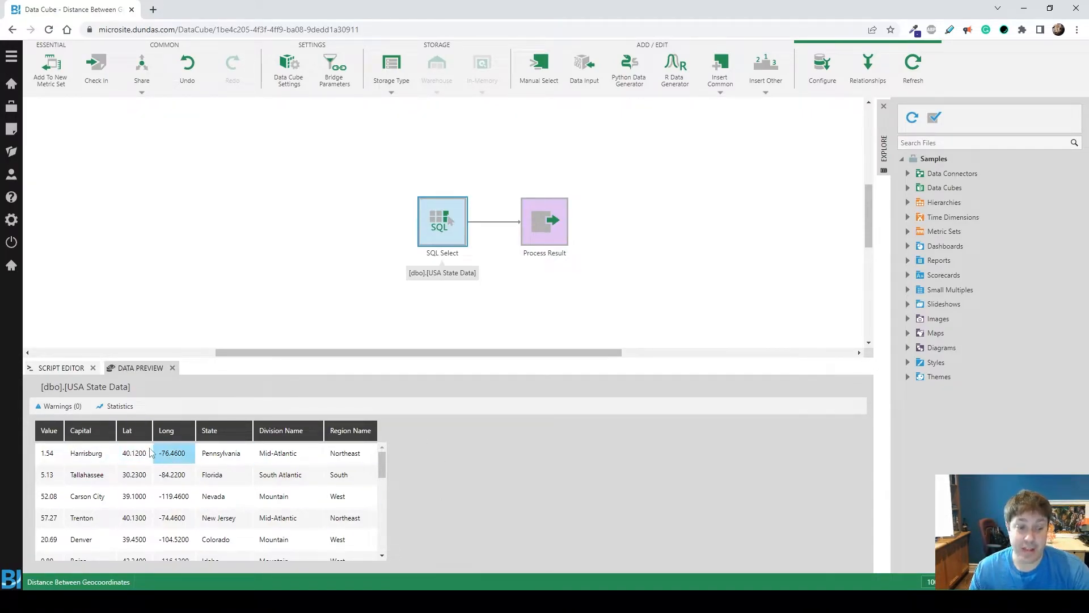
{"action": "left_click", "coordinate": [223, 474]}
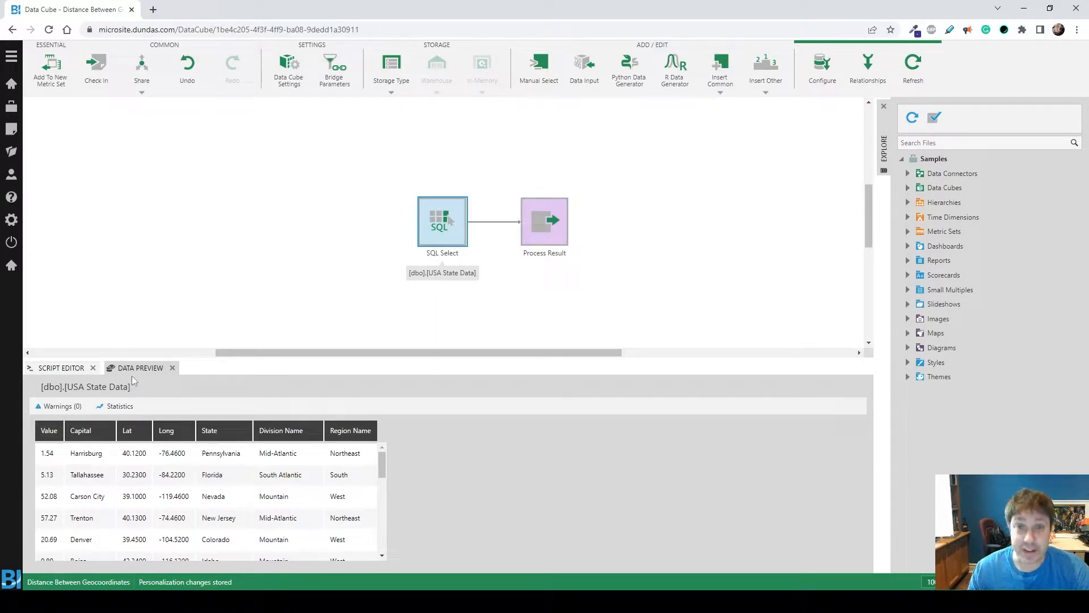
{"action": "left_click", "coordinate": [172, 367]}
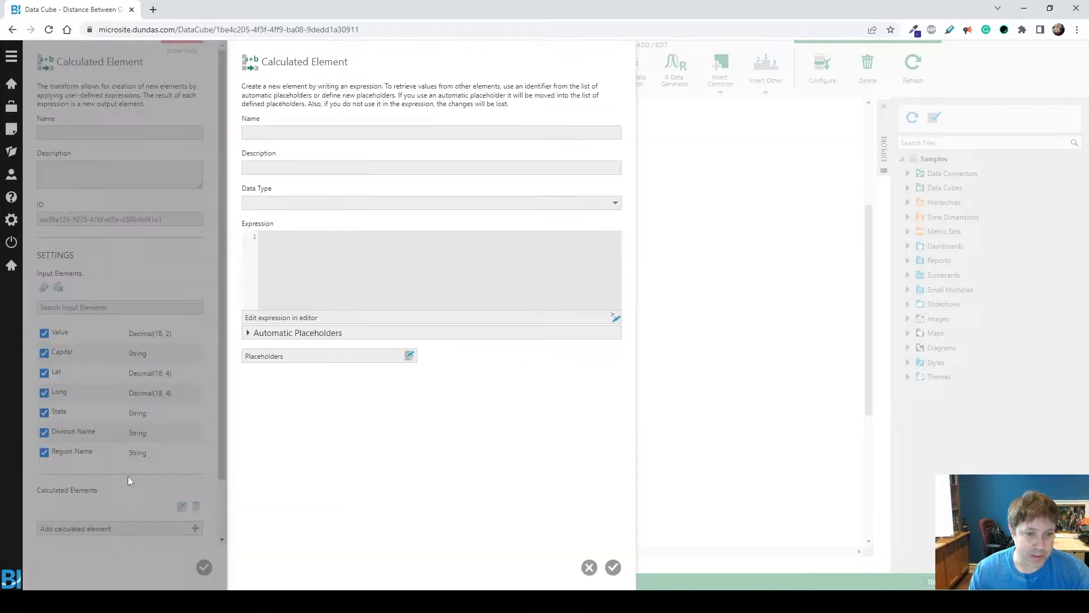
Step: Create a Double 'Distance' element whose expression measures Lat/Long distance from 43.6532, -79.3832
{"action": "left_click", "coordinate": [431, 202]}
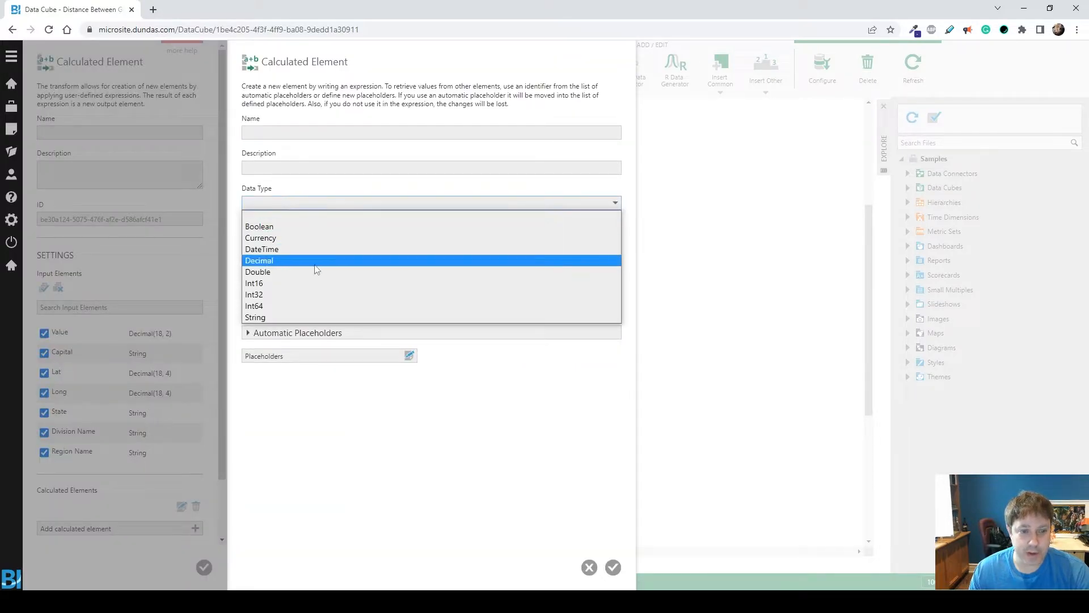
{"action": "left_click", "coordinate": [257, 271]}
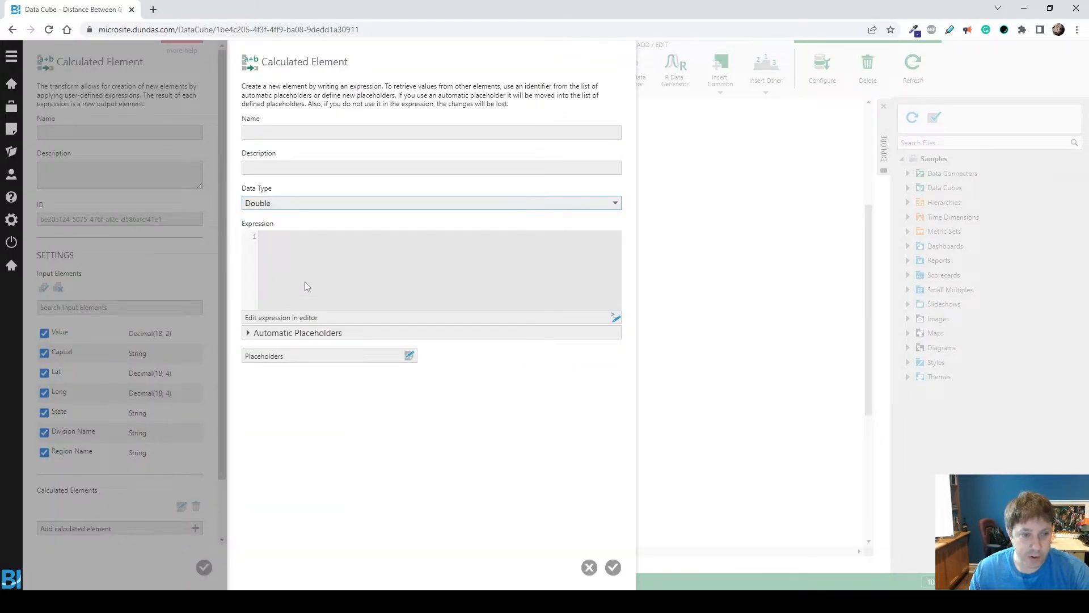
{"action": "type", "text": "Distance"}
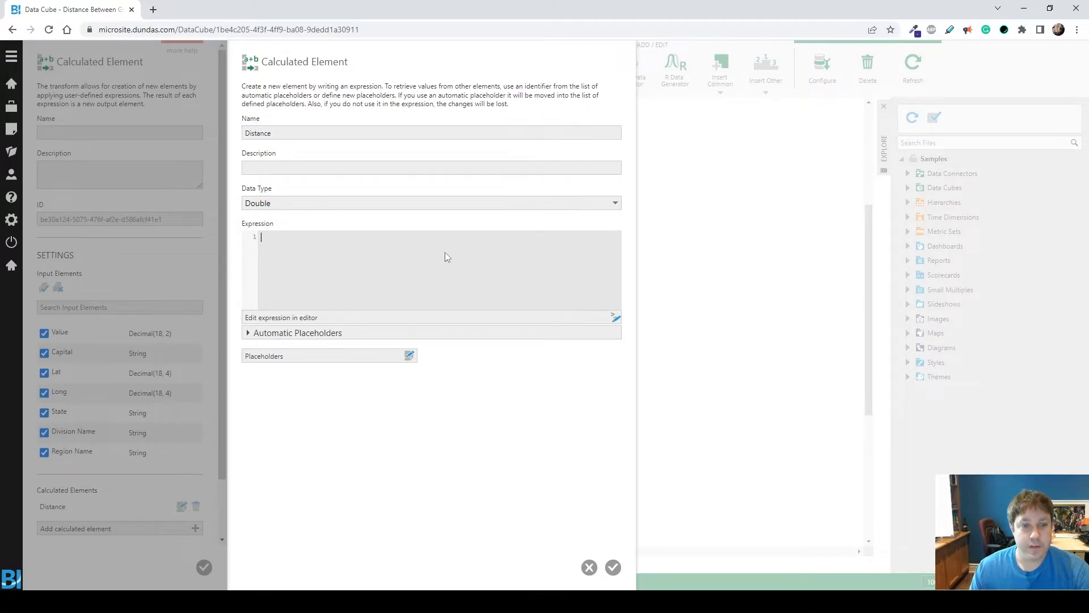
{"action": "type", "text": "double theta = lon1 - lon2;"}
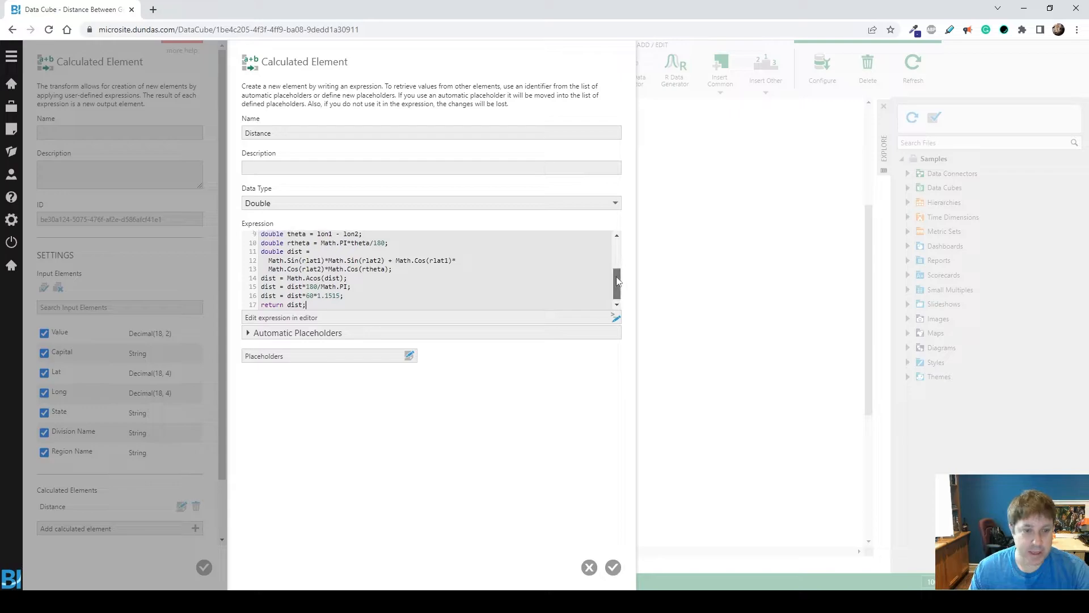
{"action": "scroll", "scroll_direction": "up", "scroll_amount": 3}
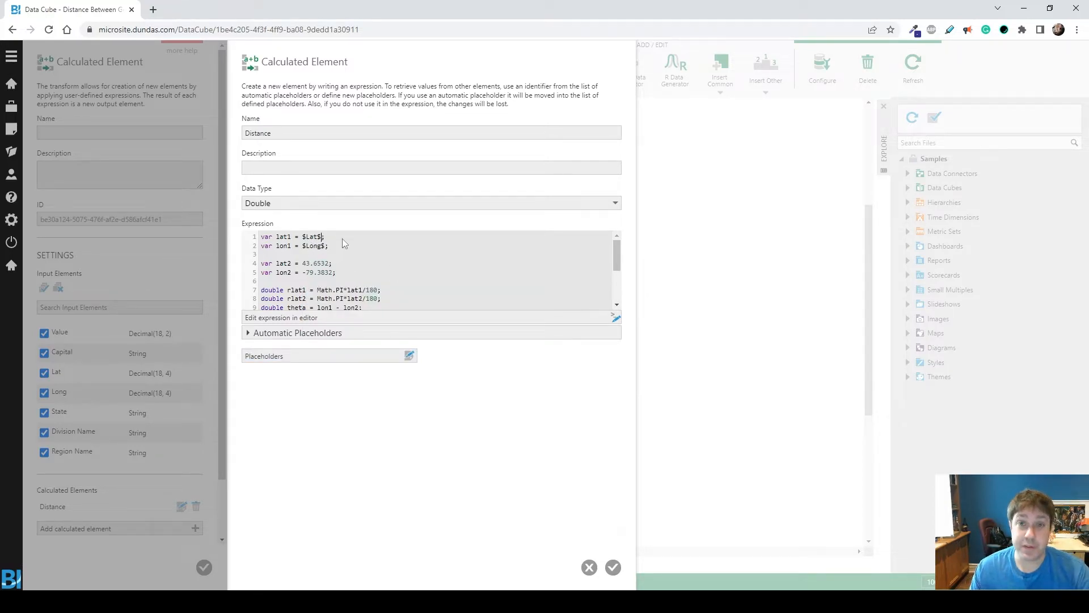
{"action": "left_click", "coordinate": [299, 263]}
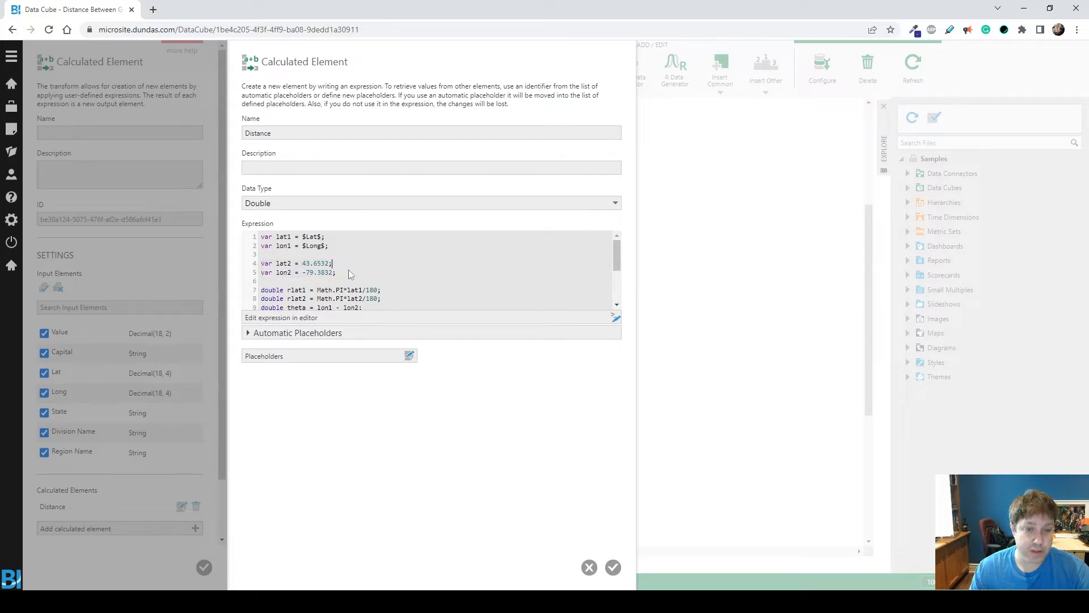
{"action": "scroll", "scroll_direction": "down", "scroll_amount": 3}
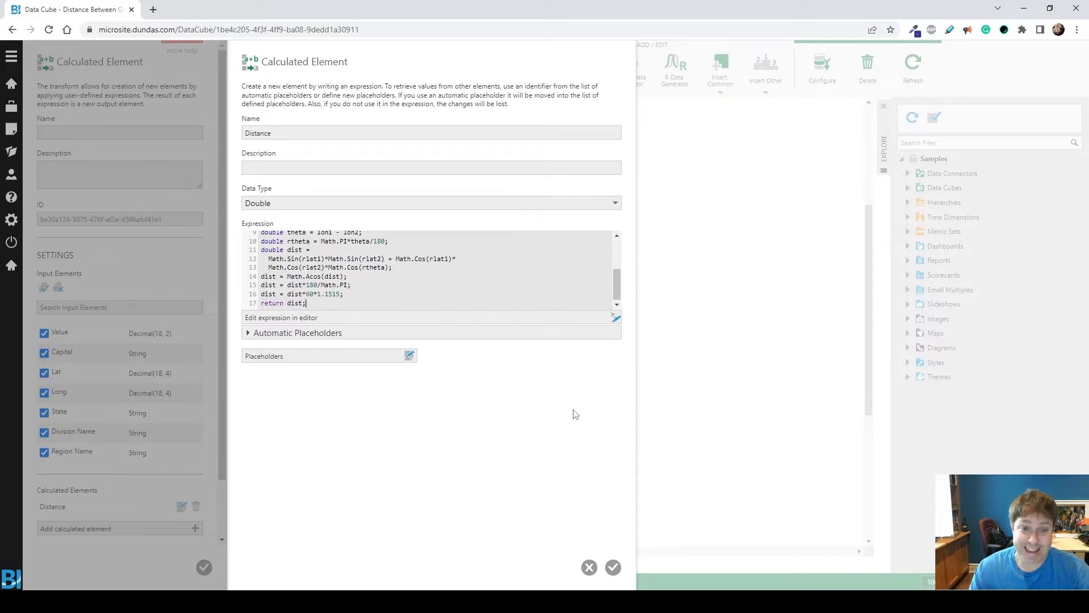
{"action": "left_click", "coordinate": [612, 567]}
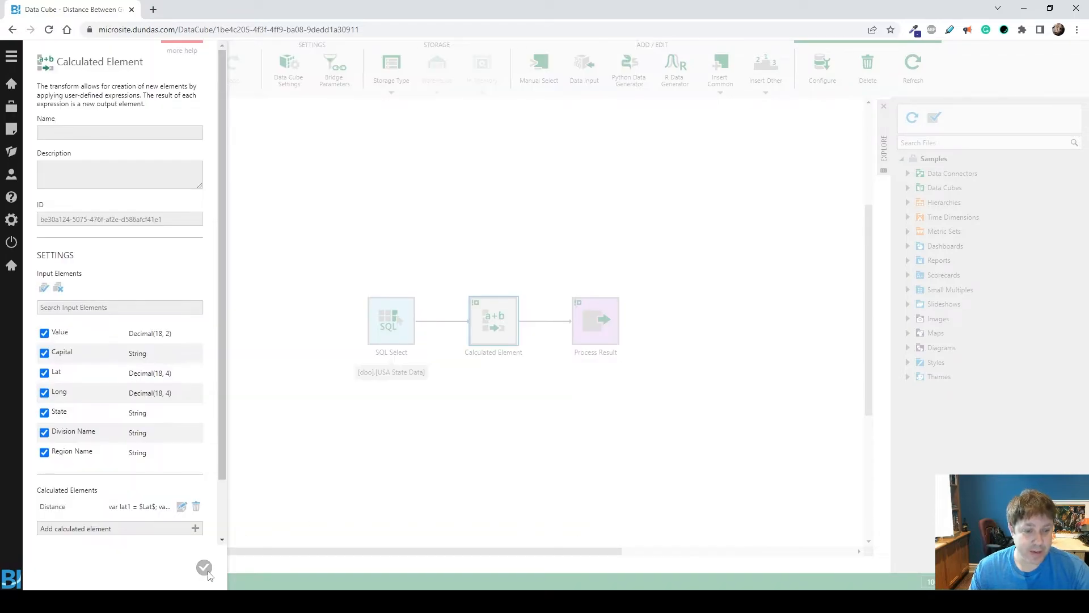
Step: Save the Distance calculated element so the preview shows unrounded distances per capital
{"action": "left_click", "coordinate": [205, 567]}
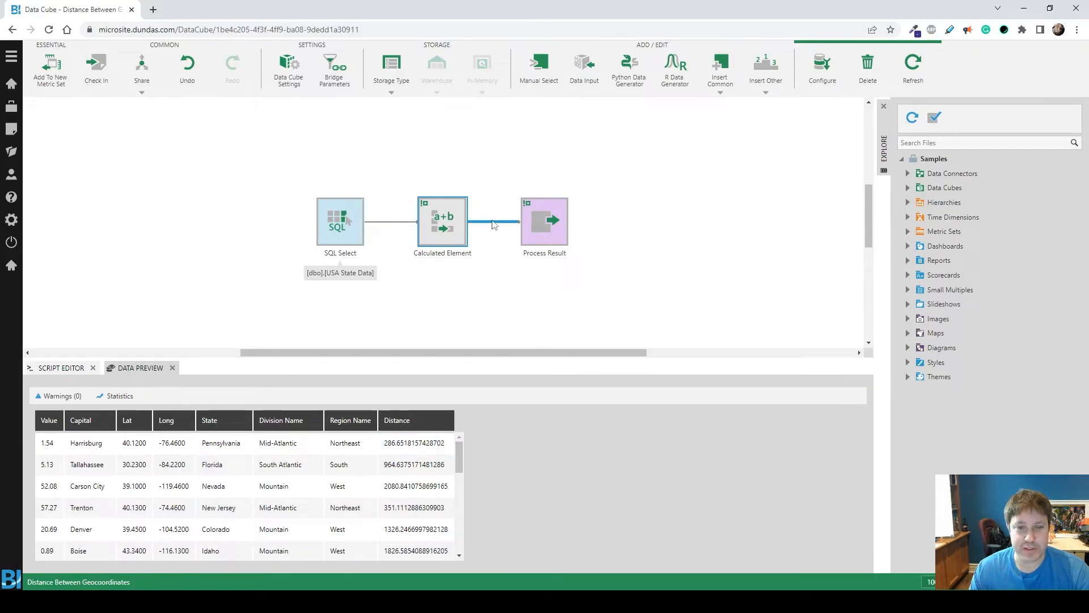
{"action": "left_click", "coordinate": [720, 69]}
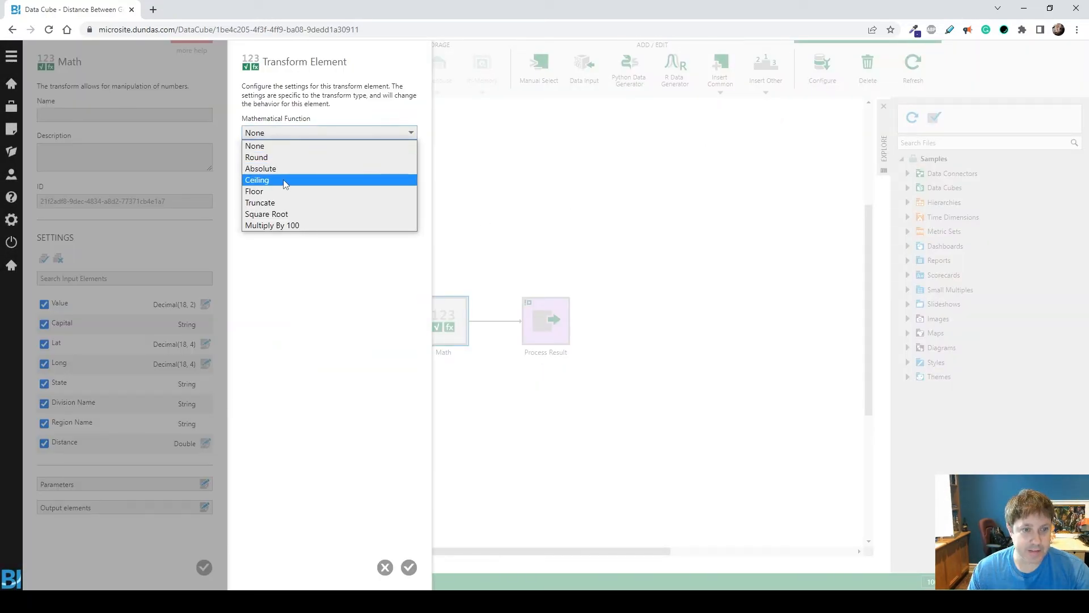
Step: Set the Math transform's function to Round with 0 decimal places and confirm
{"action": "left_click", "coordinate": [256, 157]}
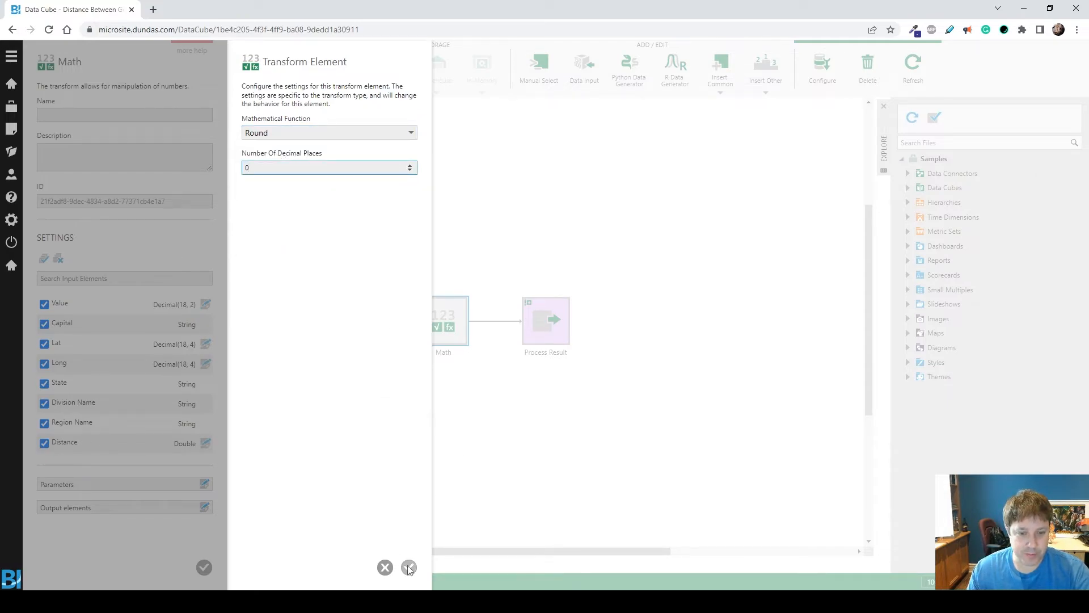
{"action": "left_click", "coordinate": [409, 567]}
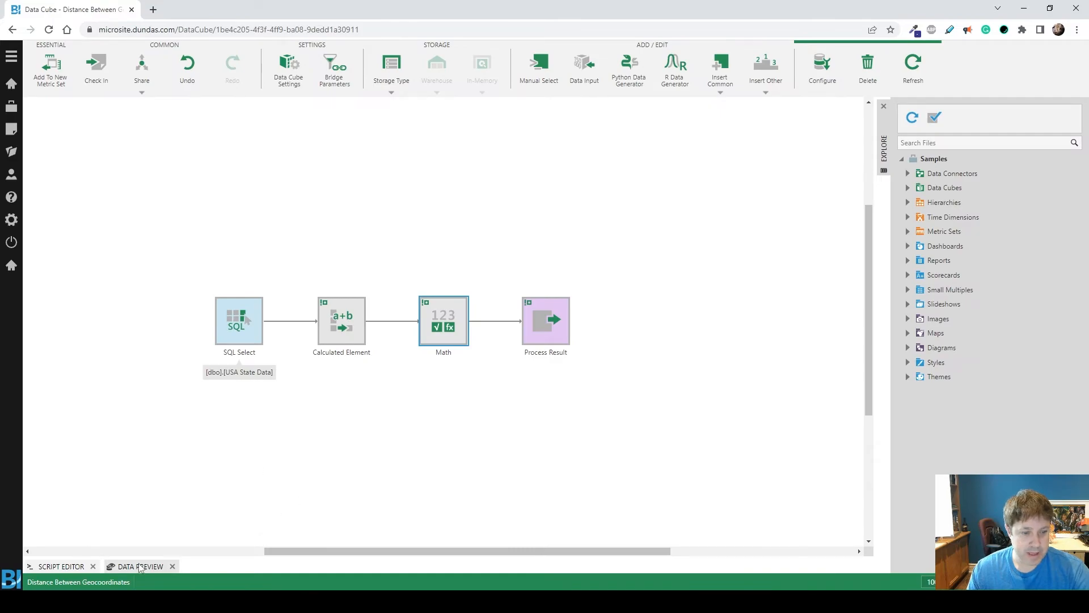
Step: Preview the data to see whole-number distances, such as Trenton's 351
{"action": "left_click", "coordinate": [141, 566]}
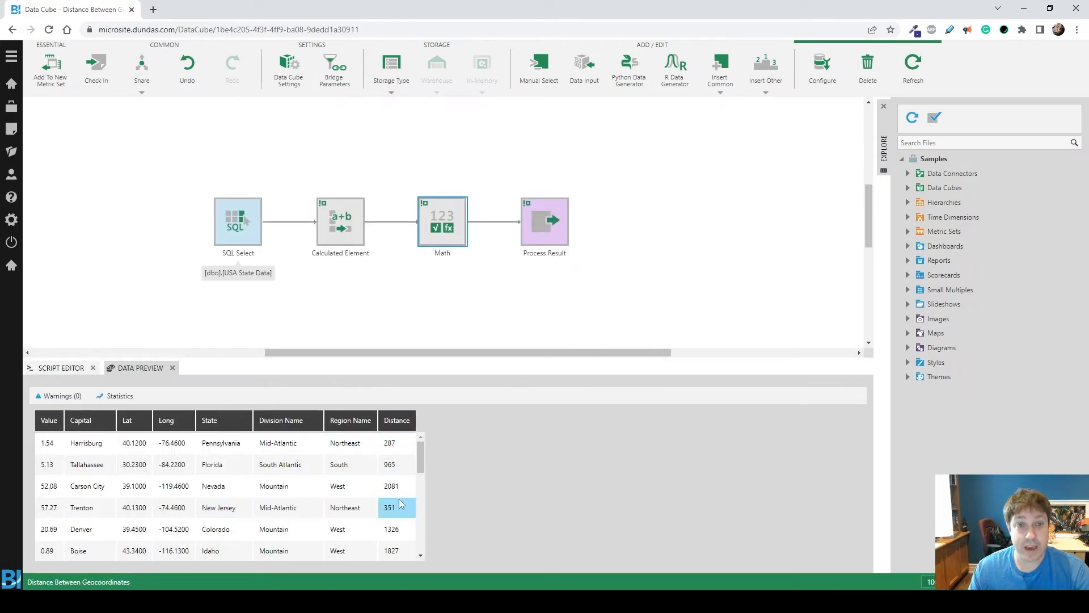
{"action": "left_click", "coordinate": [65, 9]}
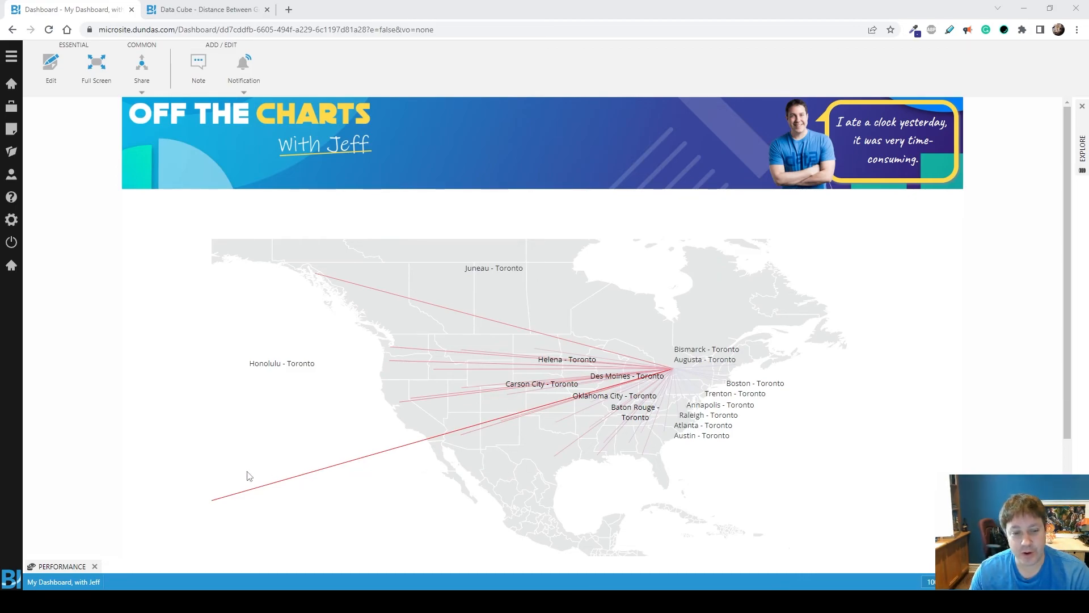
{"action": "mouse_move", "coordinate": [610, 468]}
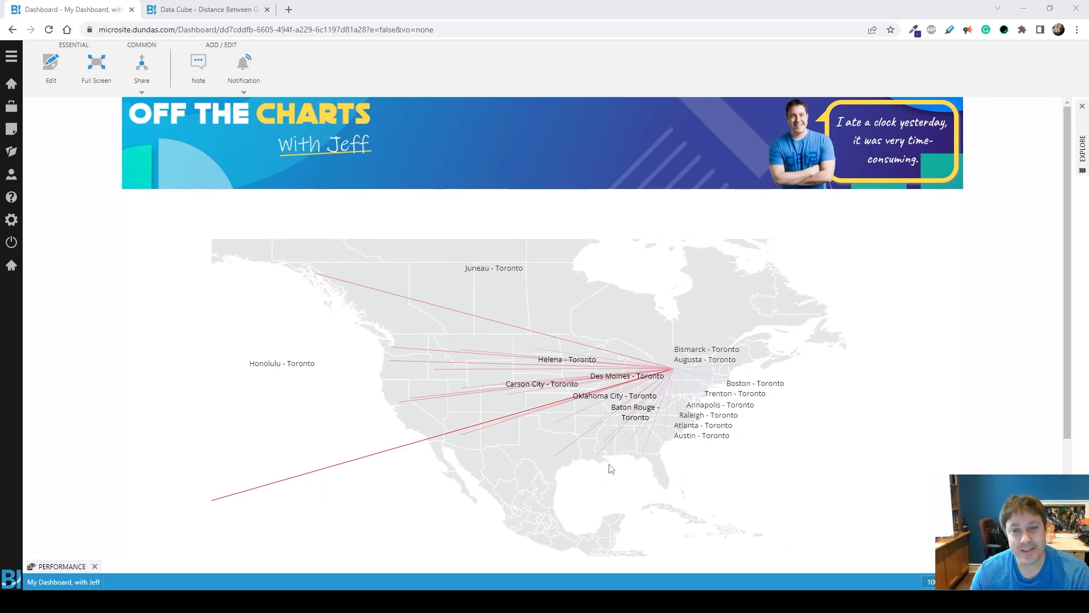